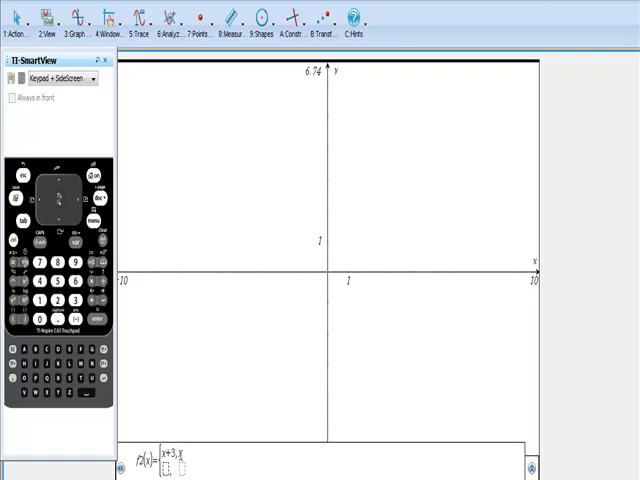
Step: Enter the piecewise f2 with x+3 for x<0 and x−3 for x≥0
type("<0")
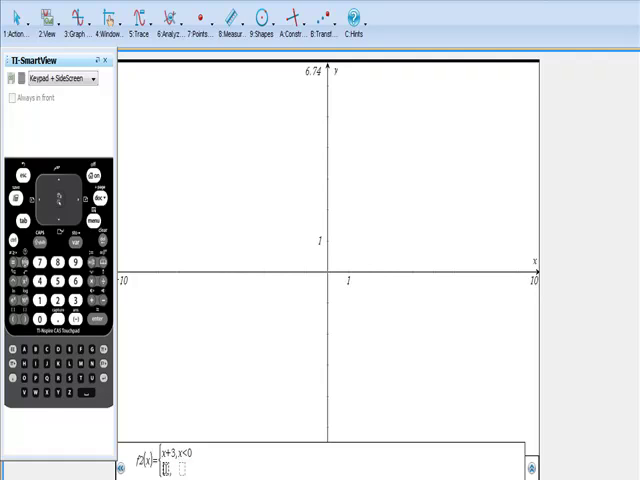
type("x-3,x")
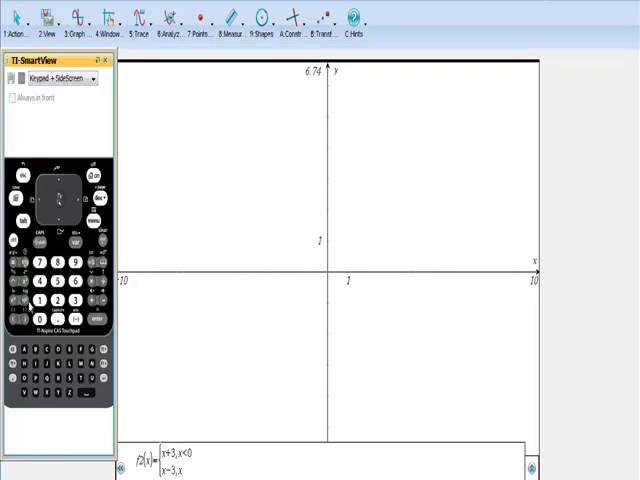
mouse_move(30, 307)
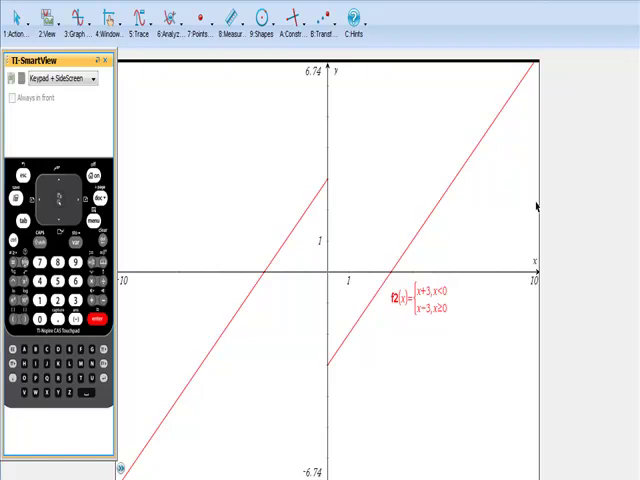
mouse_move(537, 206)
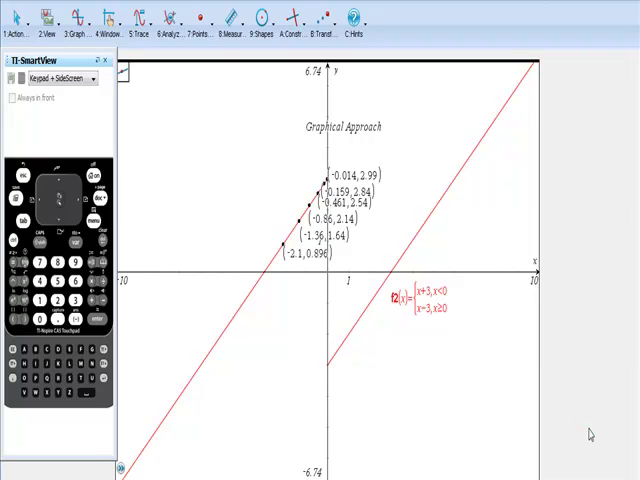
mouse_move(514, 364)
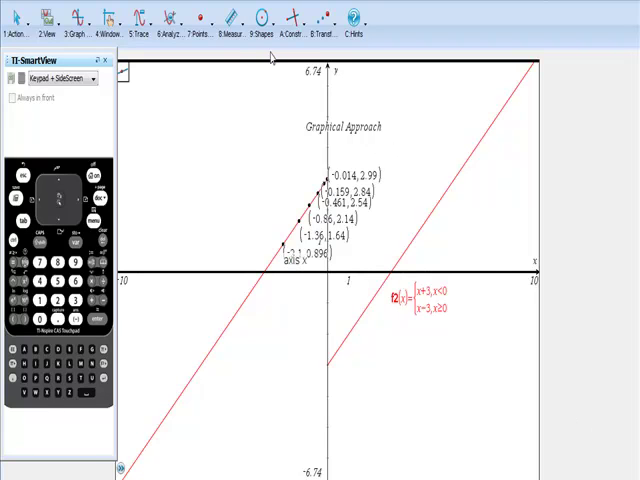
Step: Open and close the Points & Lines menu, then bring up Insert page types
left_click(198, 18)
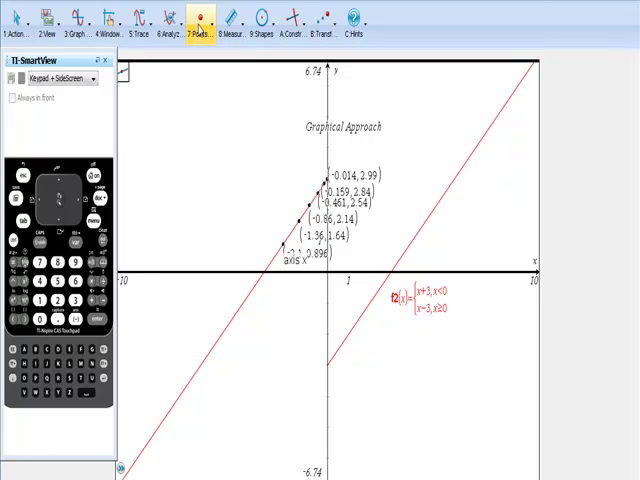
left_click(197, 20)
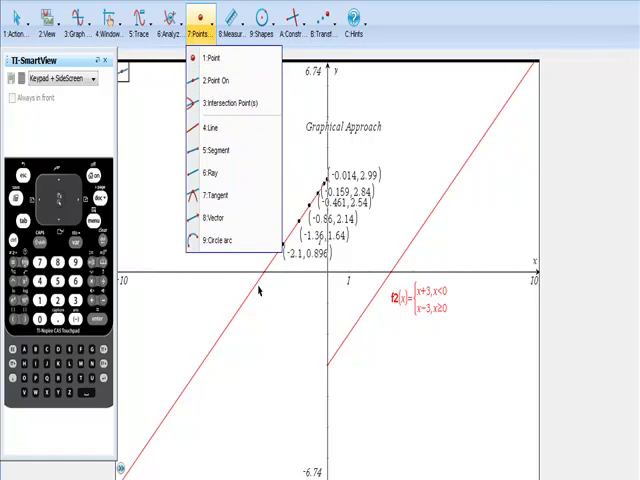
mouse_move(500, 162)
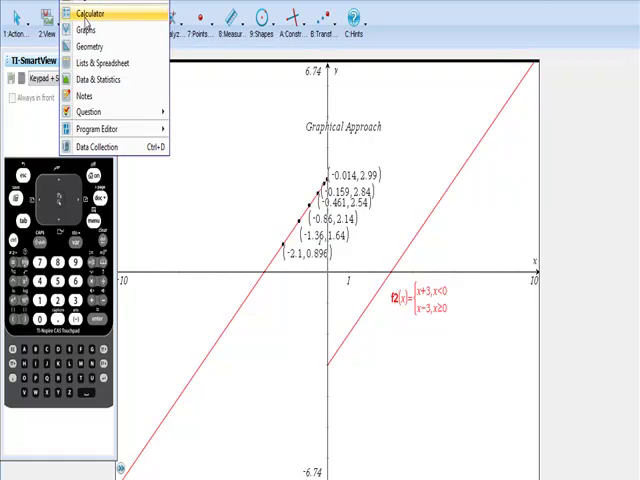
left_click(84, 13)
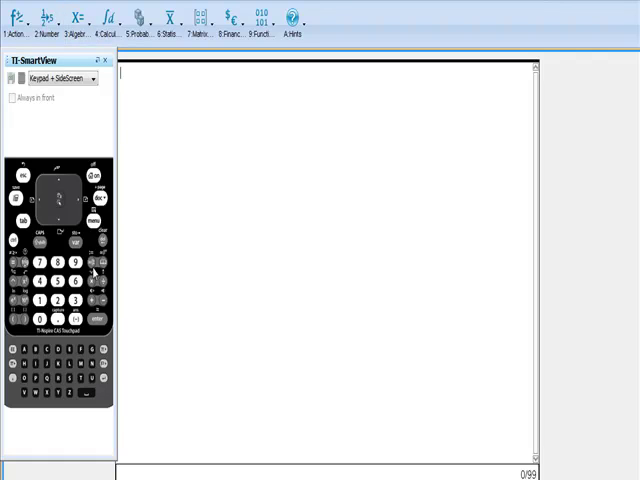
Step: Insert a two-piece piecewise function template from the math templates palette
left_click(92, 262)
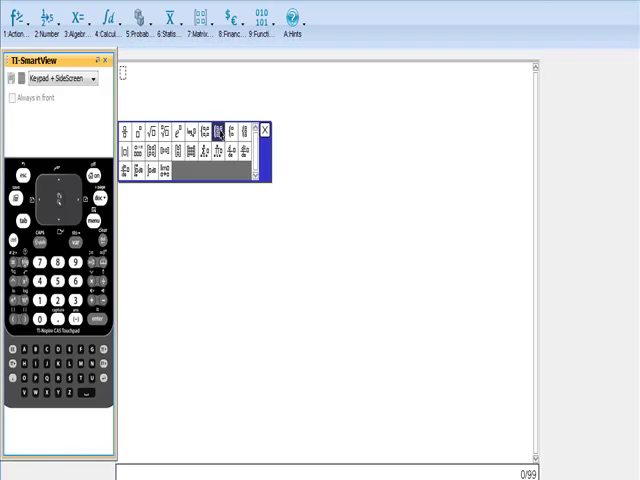
left_click(220, 130)
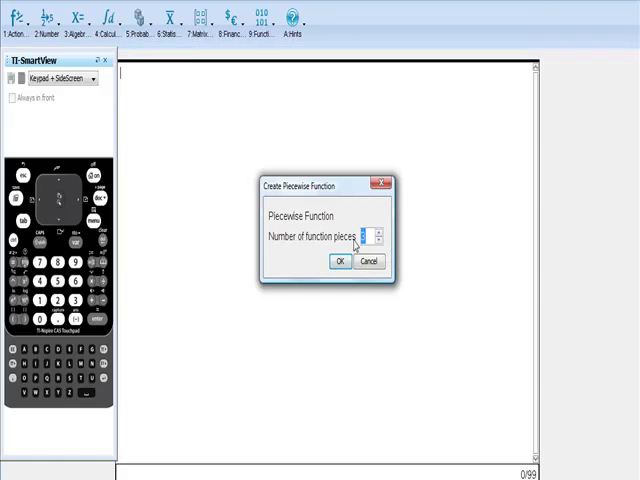
left_click(380, 232)
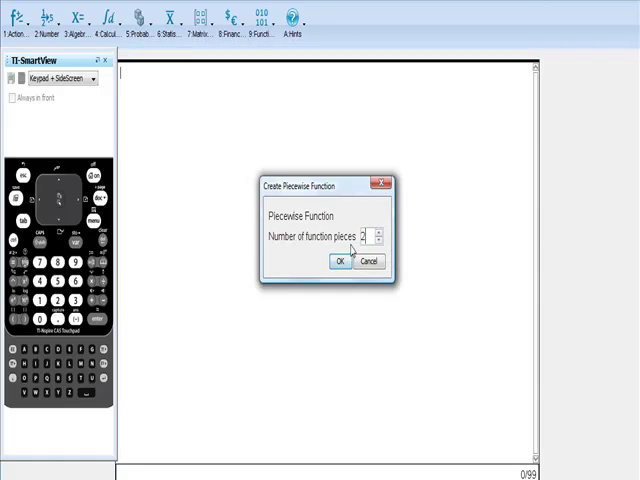
left_click(340, 261)
type("x+")
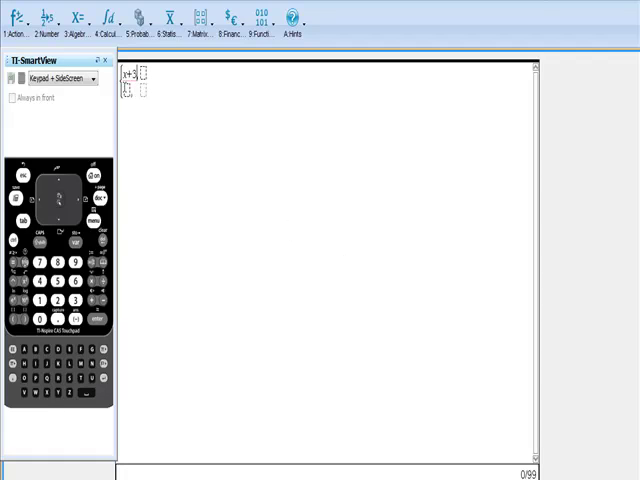
Step: Fill the template with x+3 for x<0 and x−3 for x≥0, stored as f(x)
type("3")
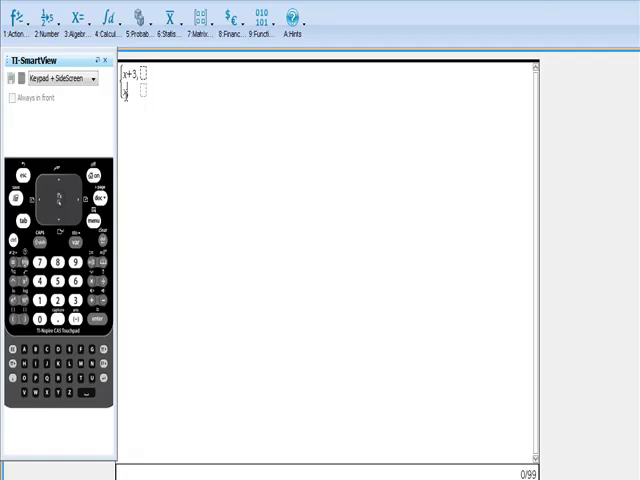
type("x-3,")
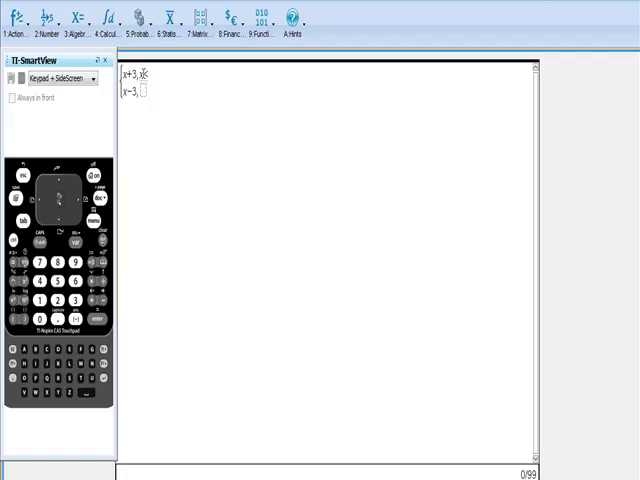
type("x<0")
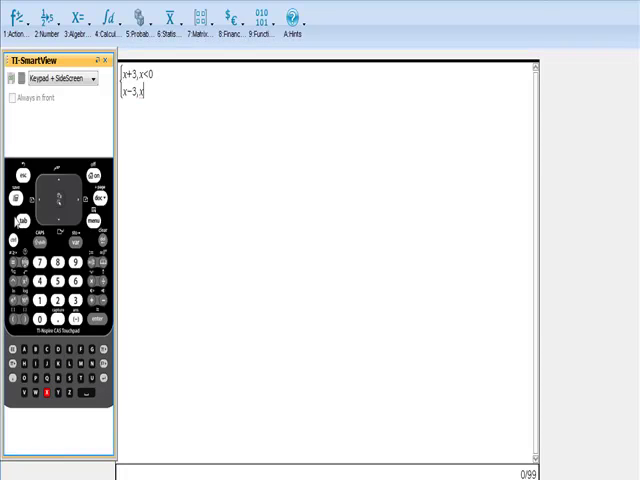
left_click(18, 264)
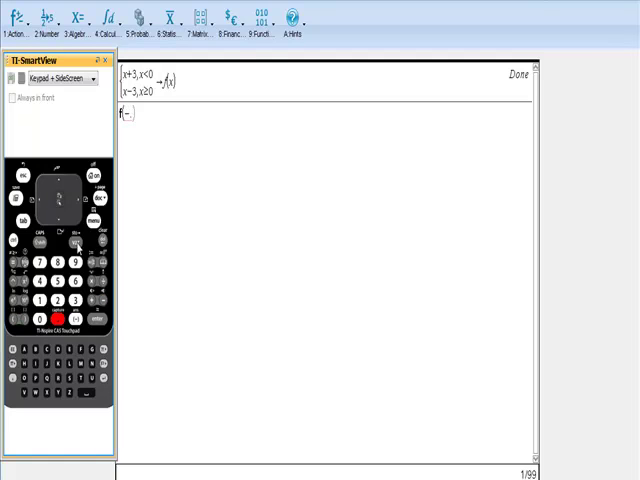
Step: Evaluate f at −0.1, −0.01 and −0.001, getting 2.9, 2.99 and 2.999
left_click(55, 318)
type(".001)")
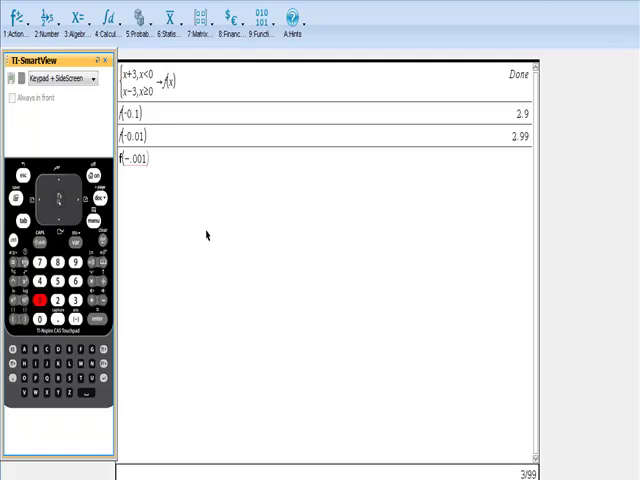
key("enter")
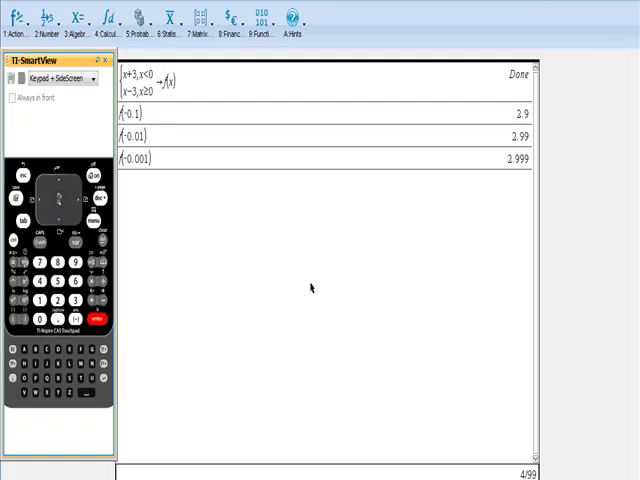
mouse_move(228, 214)
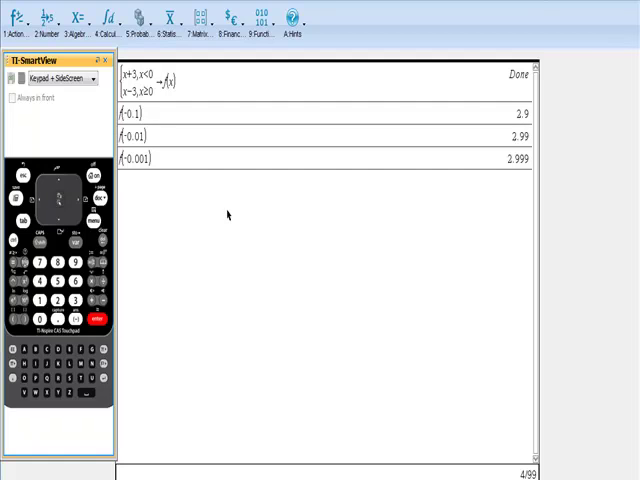
Step: Compute the limit of f(x) as x→0 from the left, giving 3
left_click(107, 18)
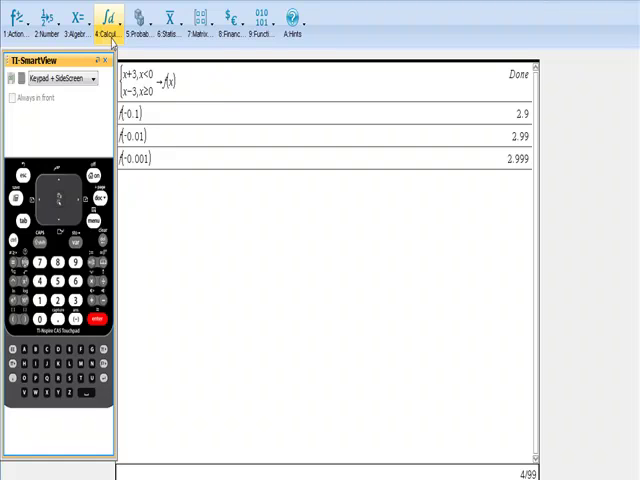
left_click(97, 322)
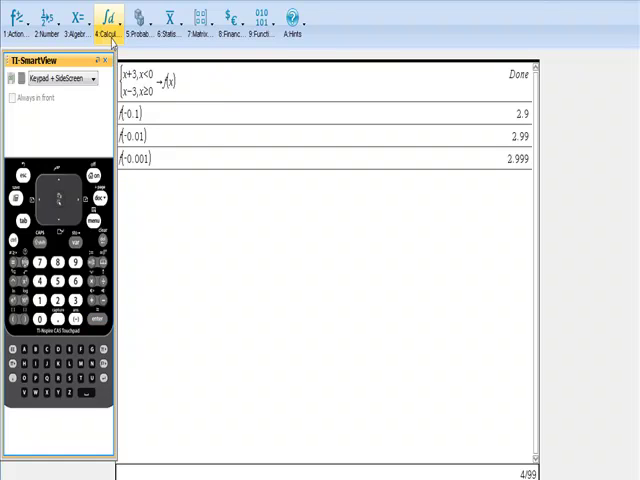
left_click(107, 18)
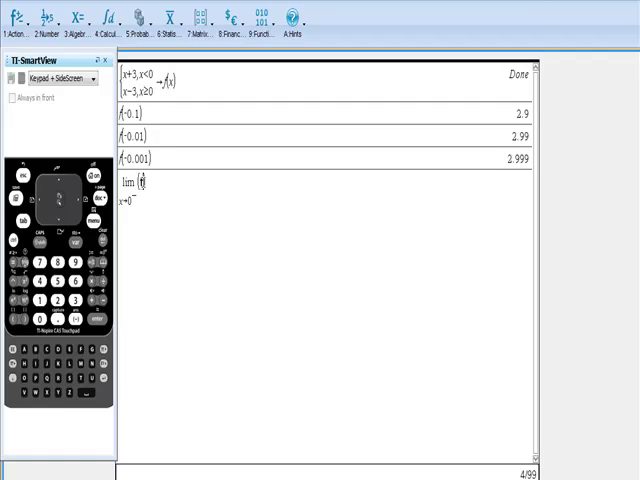
type("f(x)")
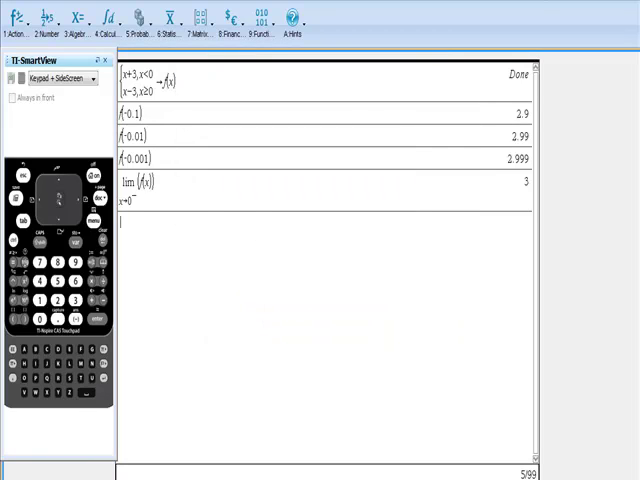
left_click(15, 18)
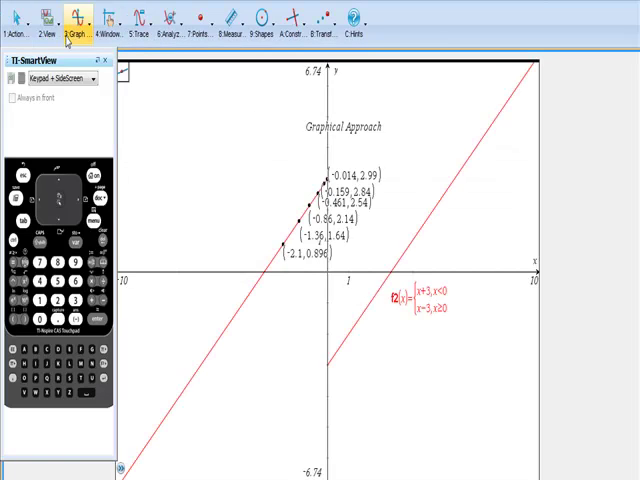
Step: View the Graphical Approach graph page, then return to the Calculator page
left_click(66, 30)
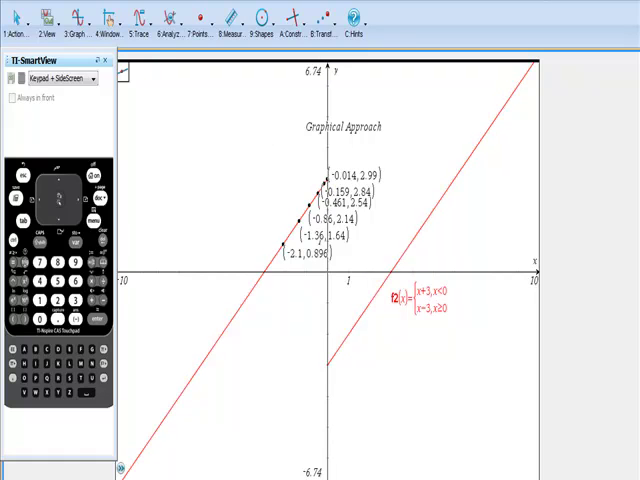
left_click(20, 15)
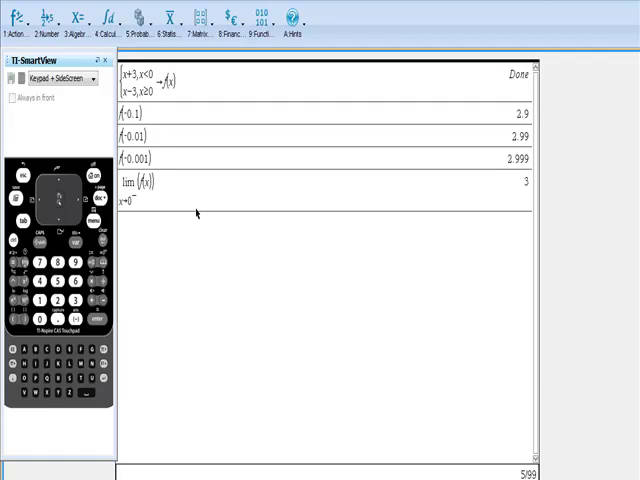
mouse_move(198, 208)
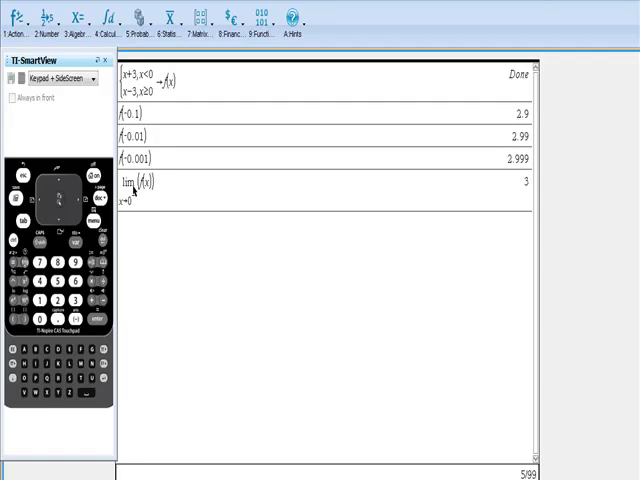